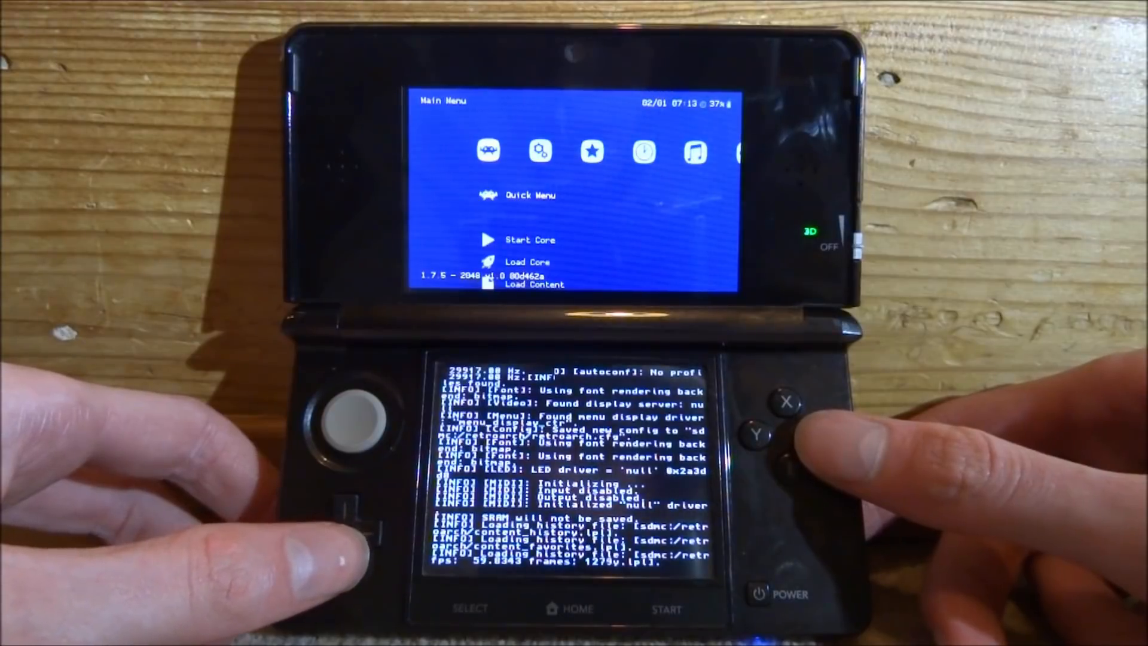
From Load Core, scroll the core list to highlight Nintendo - NES / Famicom (Nestopia UE).
key(down)
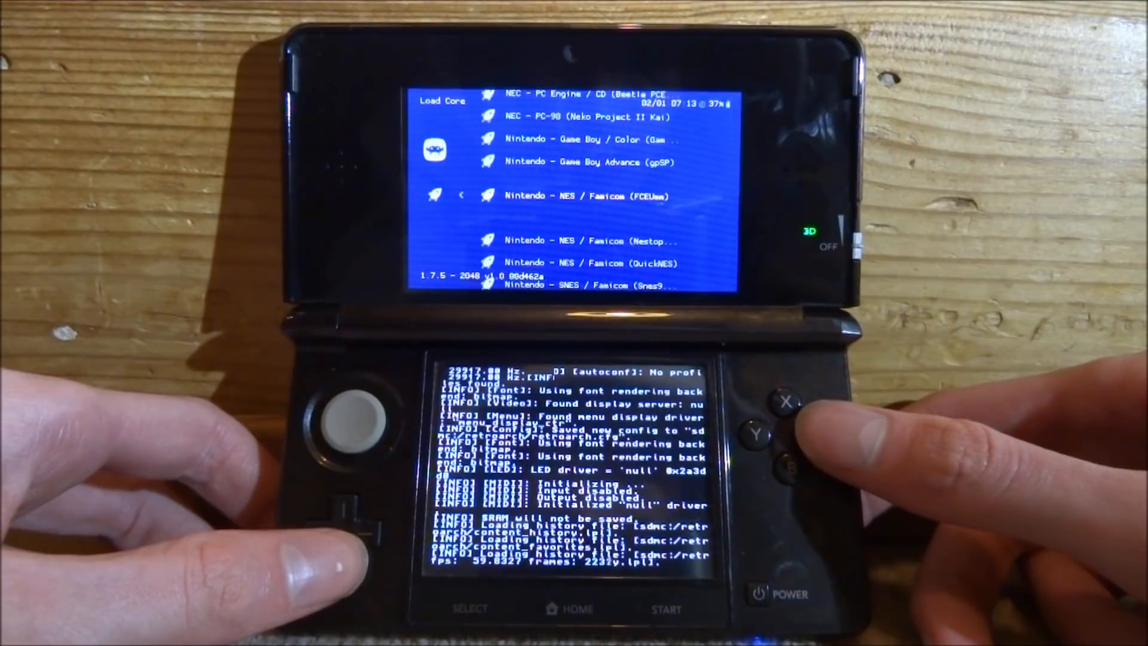
scroll(down, 3)
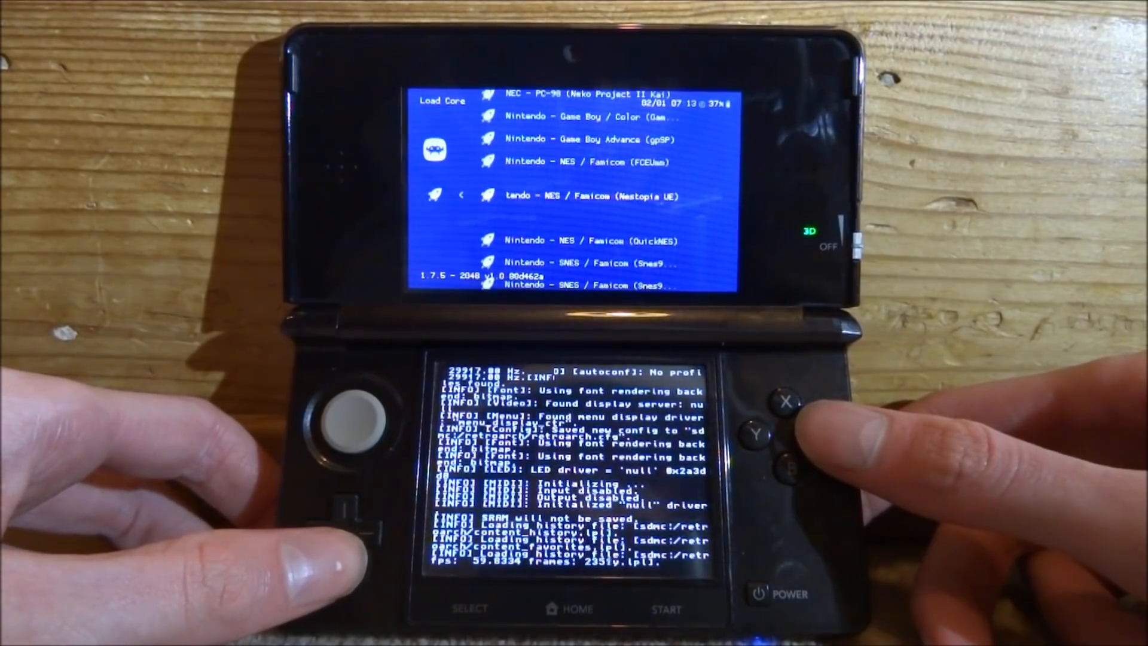